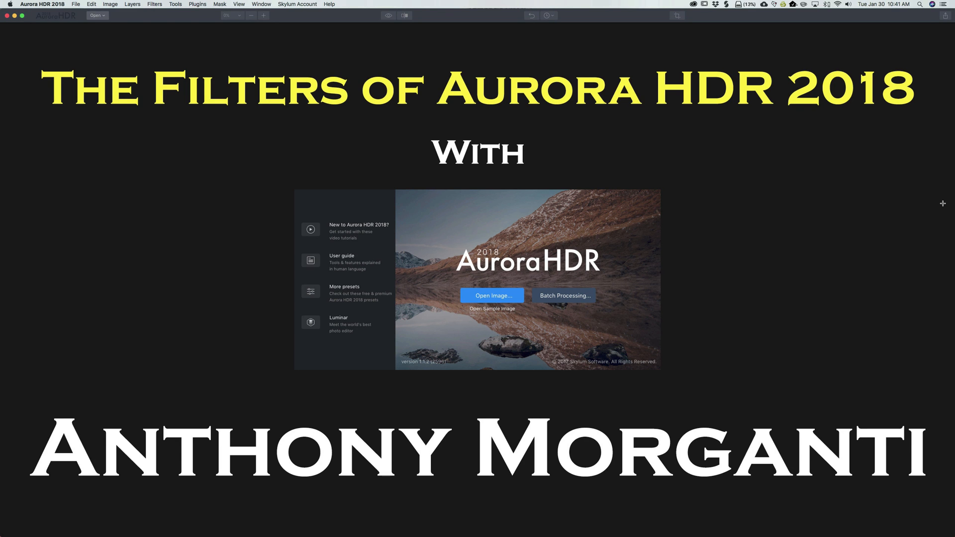
Raise the Glow Amount on the skyline photo from 0 toward 100.
left_click(491, 296)
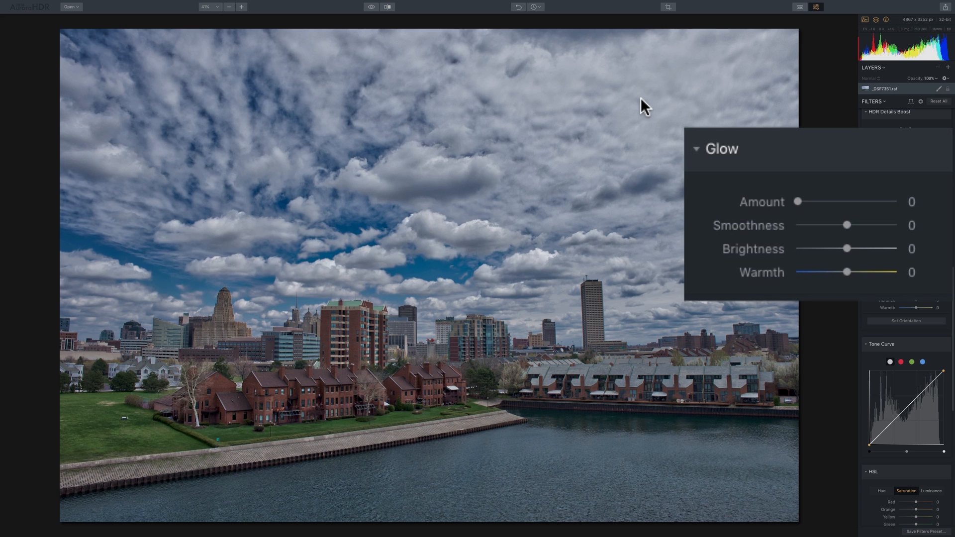
mouse_move(783, 194)
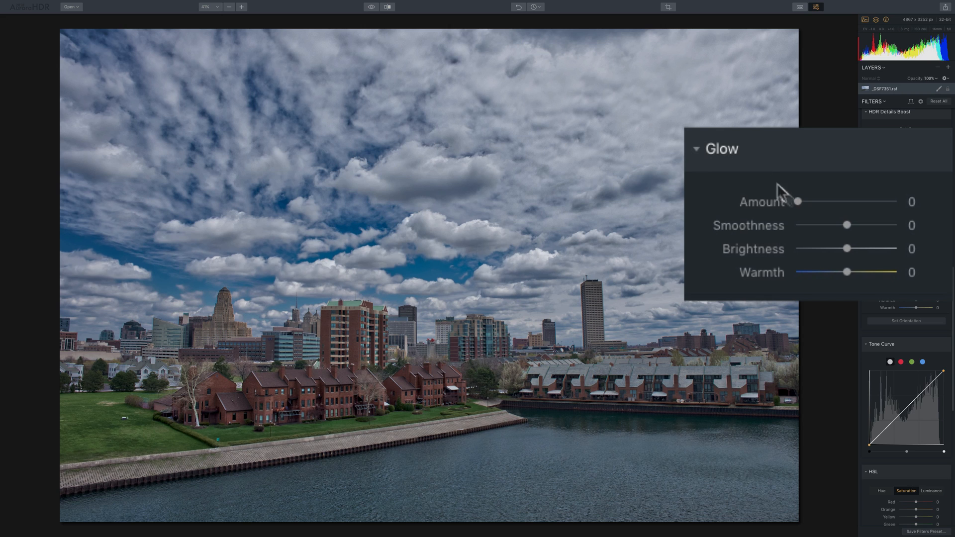
mouse_move(829, 304)
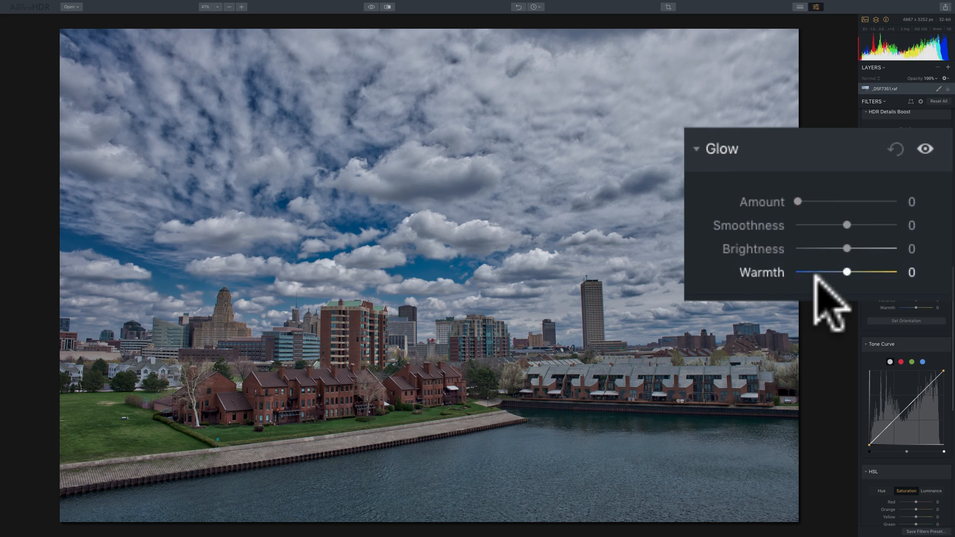
mouse_move(826, 293)
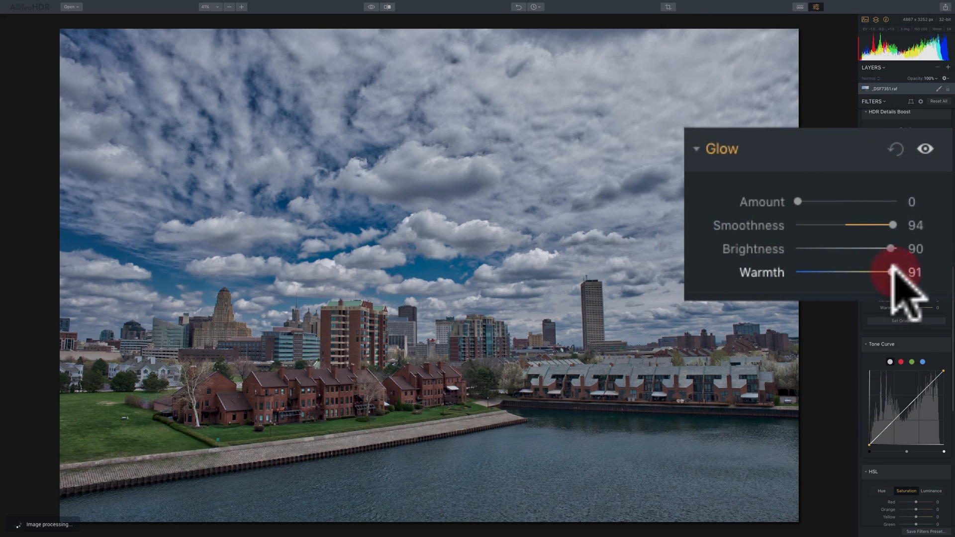
mouse_move(804, 220)
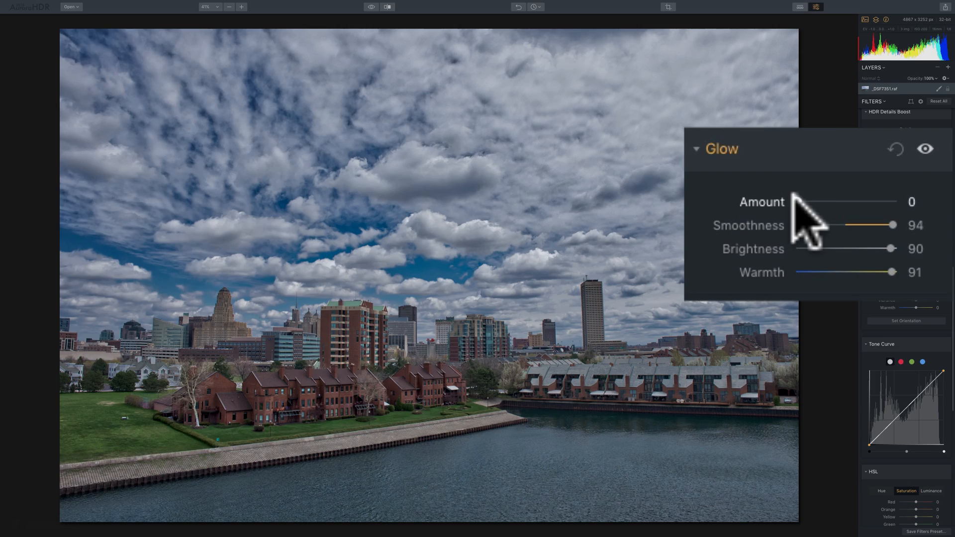
left_click(804, 202)
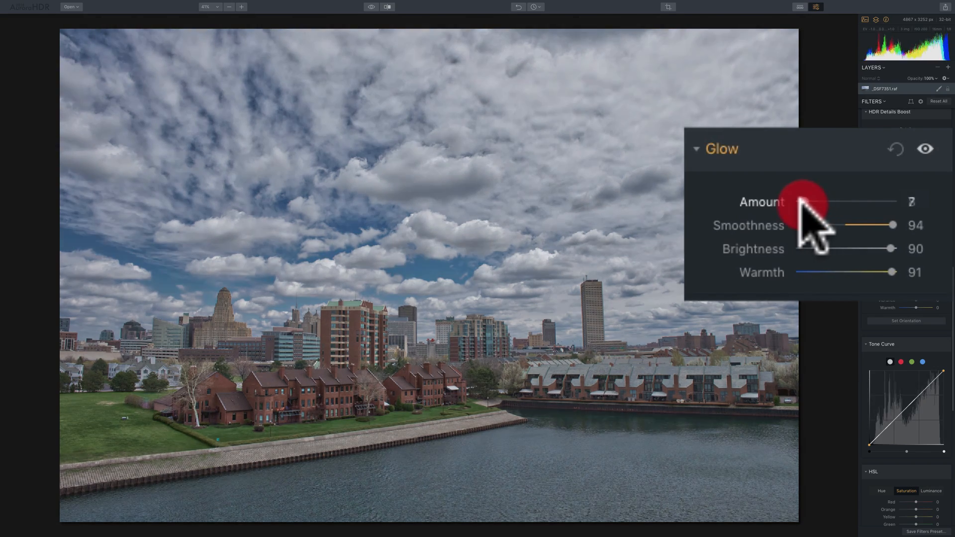
left_click(896, 149)
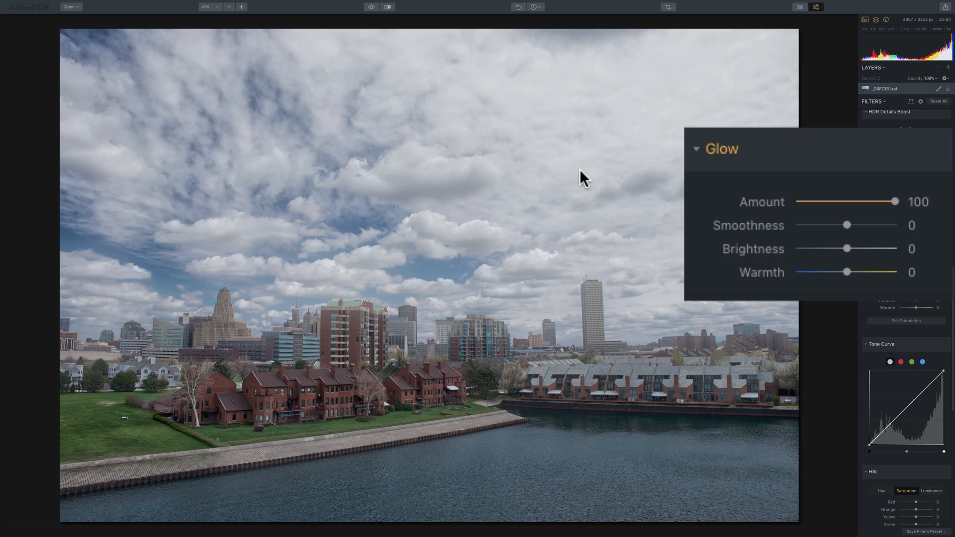
mouse_move(864, 222)
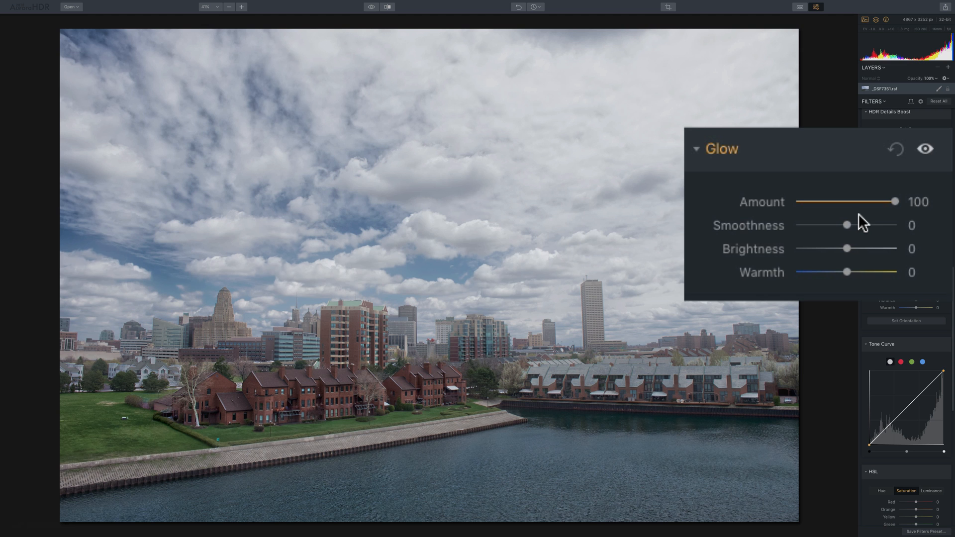
mouse_move(860, 244)
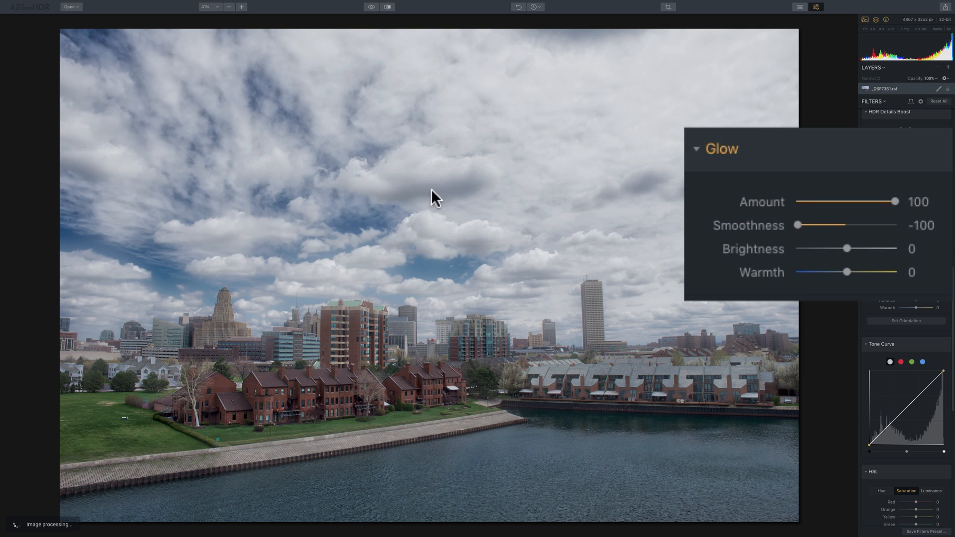
mouse_move(817, 244)
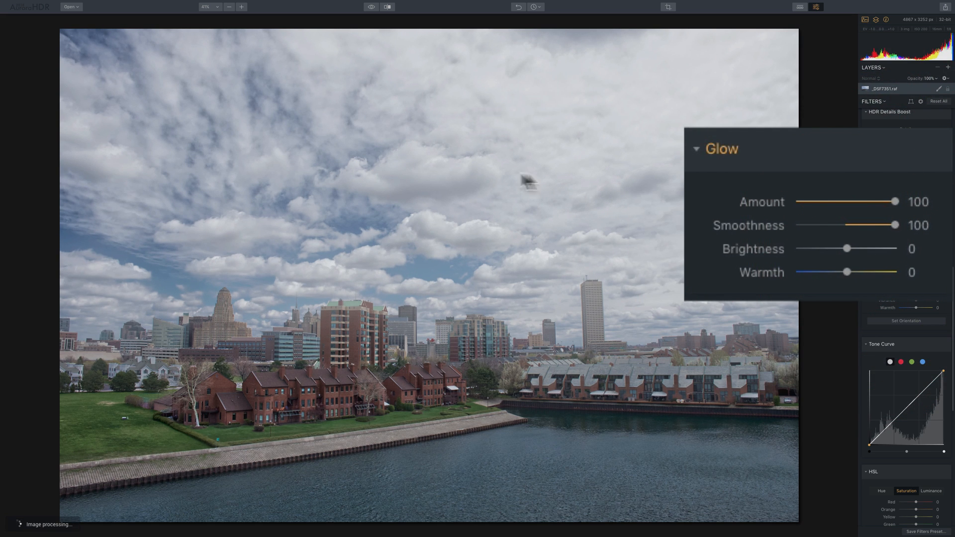
mouse_move(697, 228)
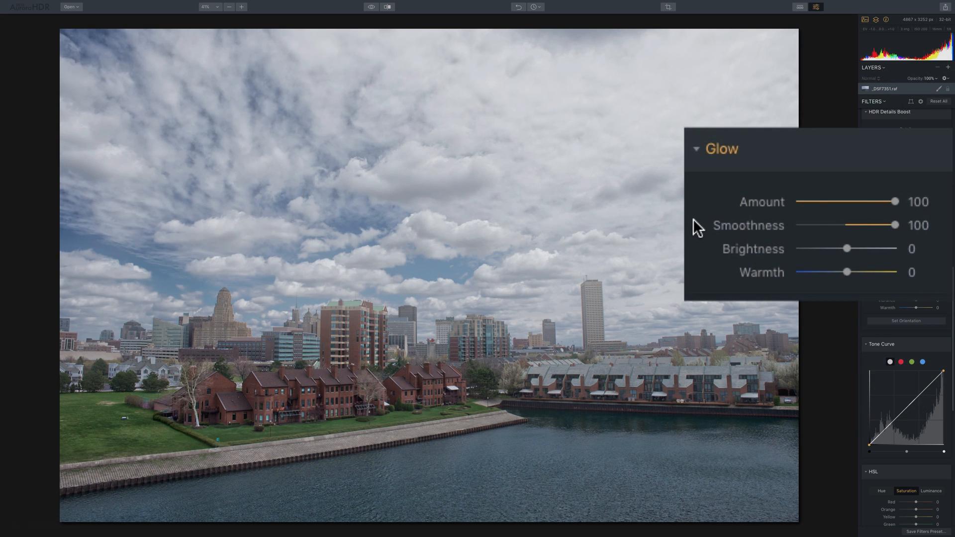
mouse_move(688, 222)
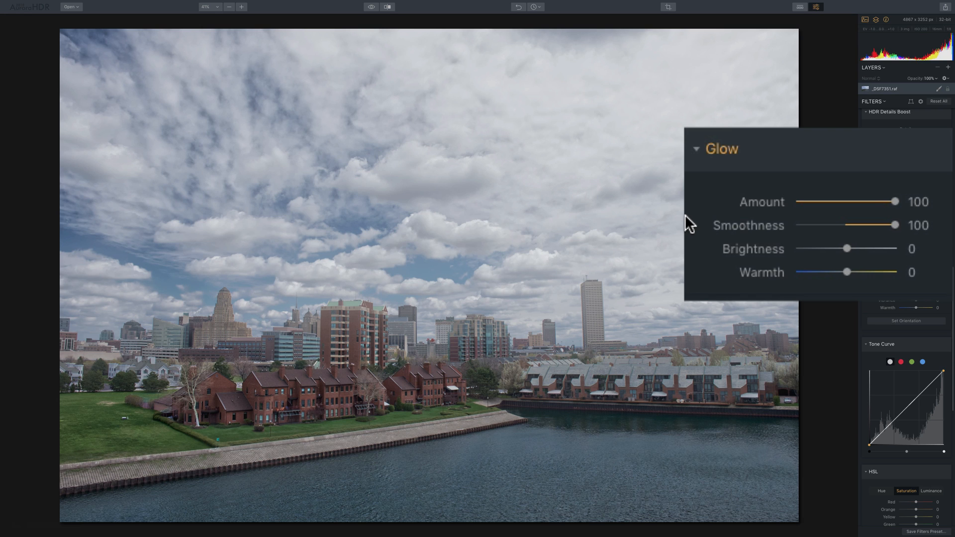
mouse_move(901, 250)
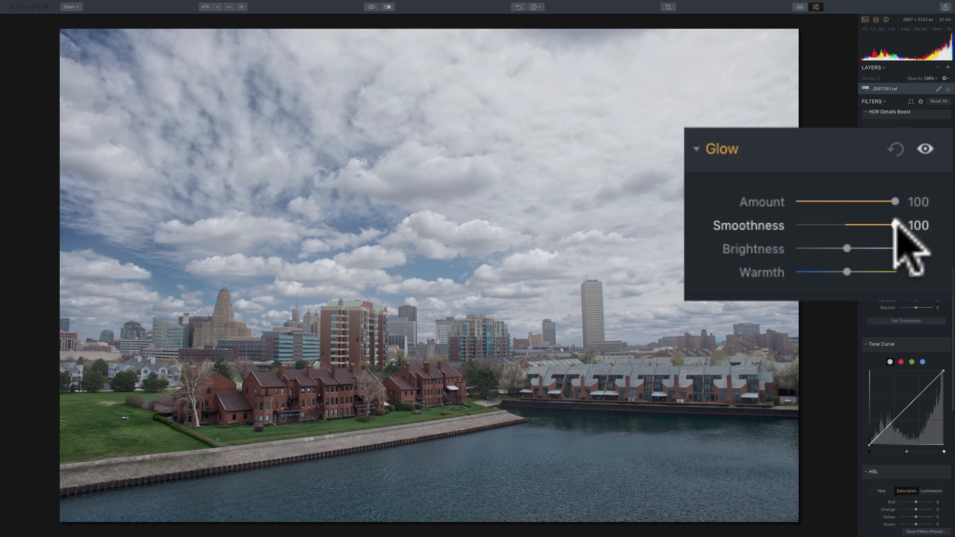
Reset Glow Smoothness to 0 after testing -100 and 100 on the clouds.
left_click(889, 225)
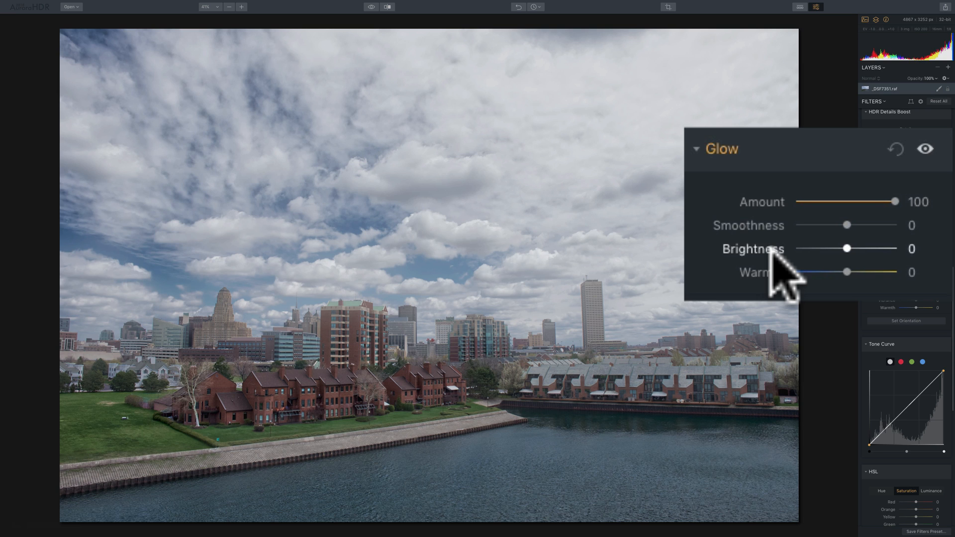
mouse_move(841, 274)
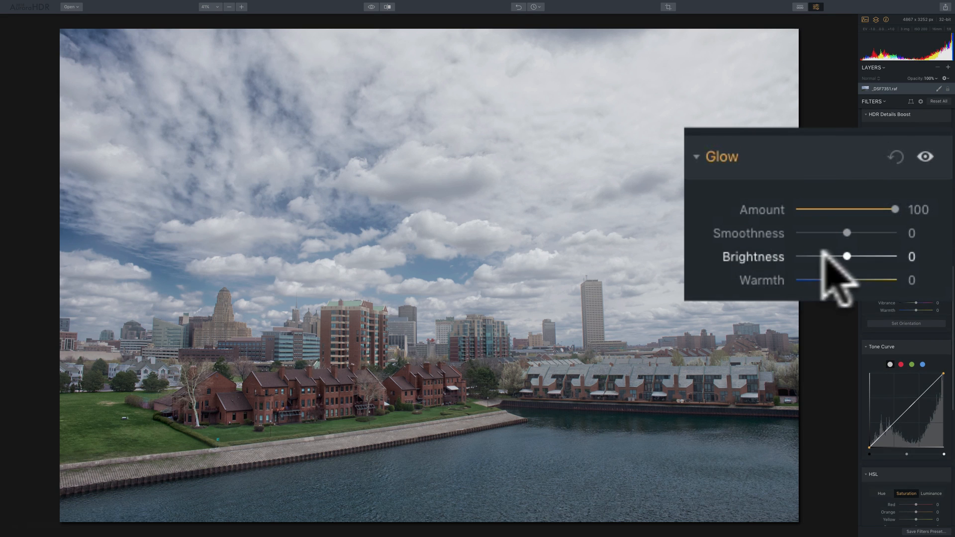
mouse_move(840, 304)
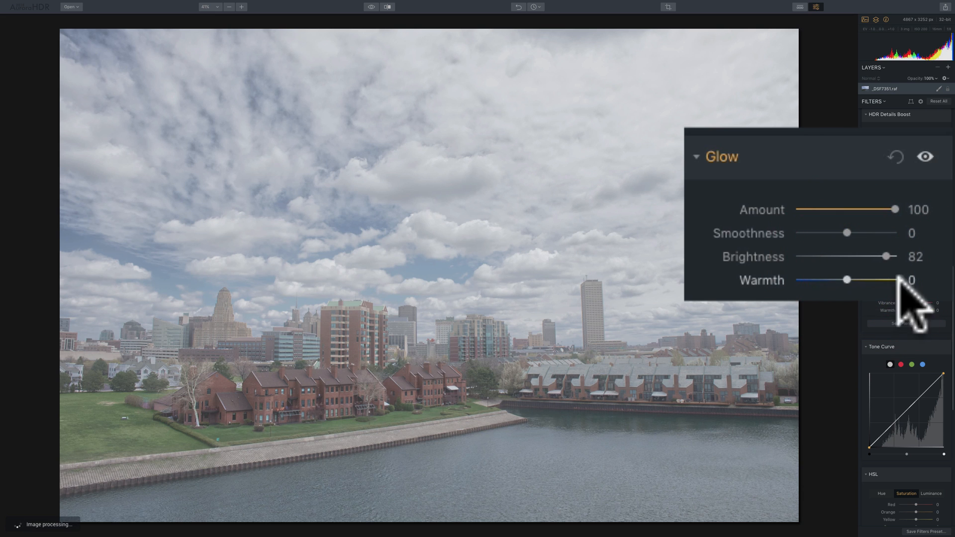
mouse_move(883, 292)
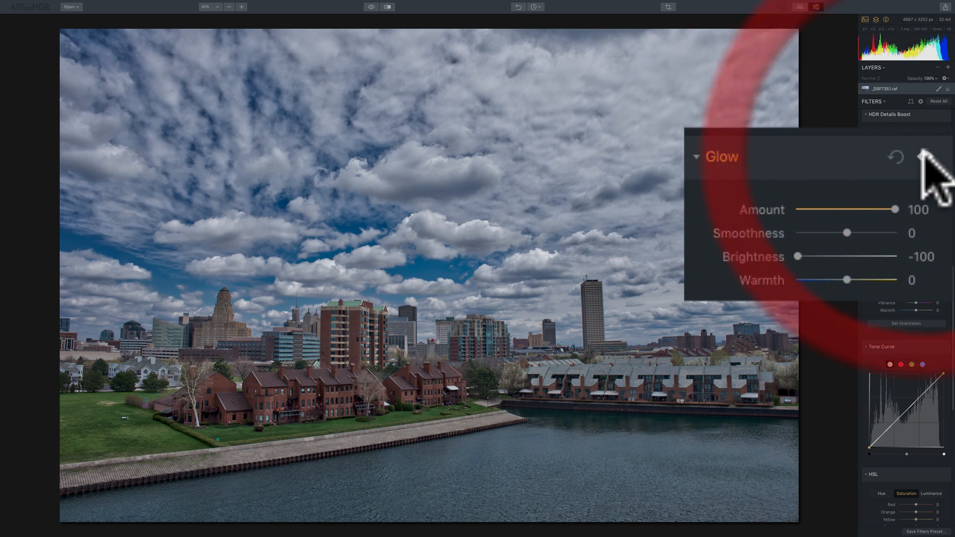
mouse_move(761, 293)
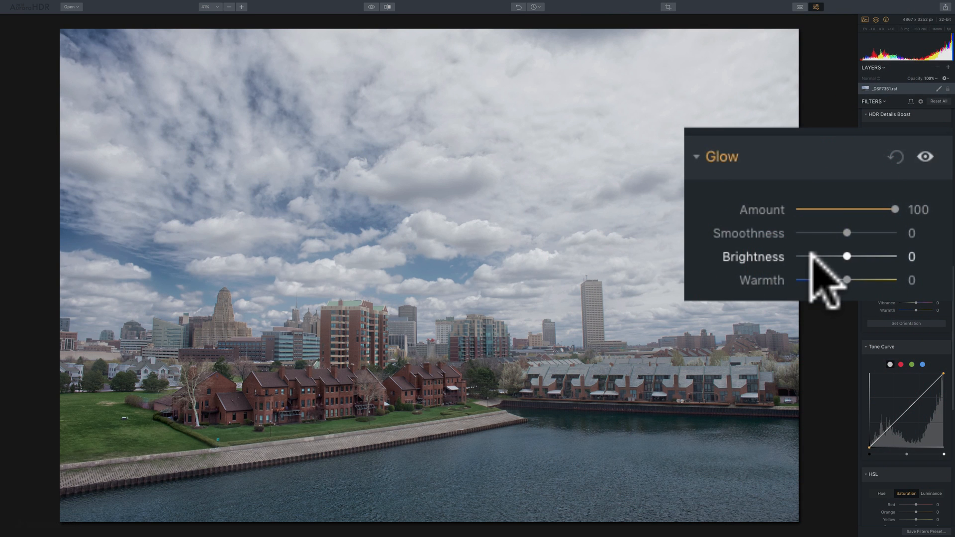
mouse_move(825, 304)
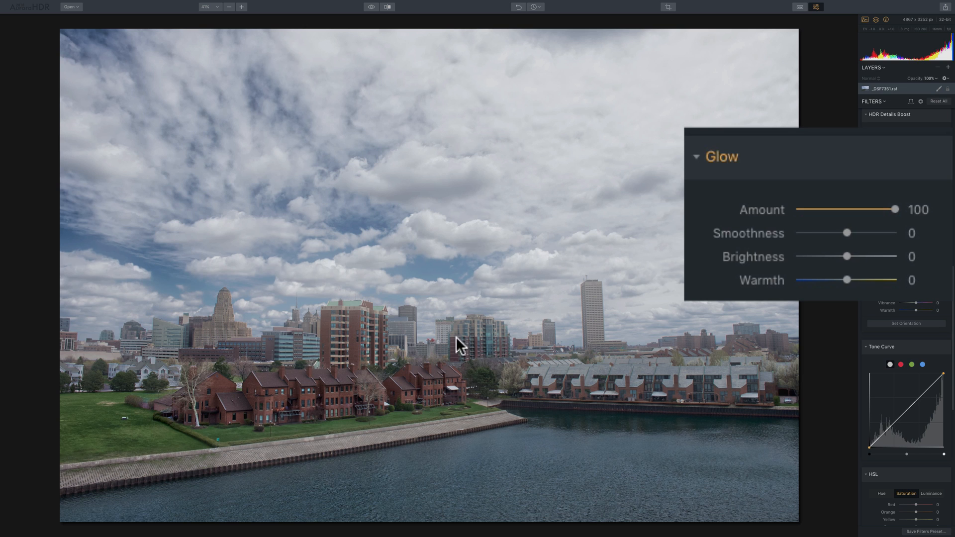
mouse_move(599, 189)
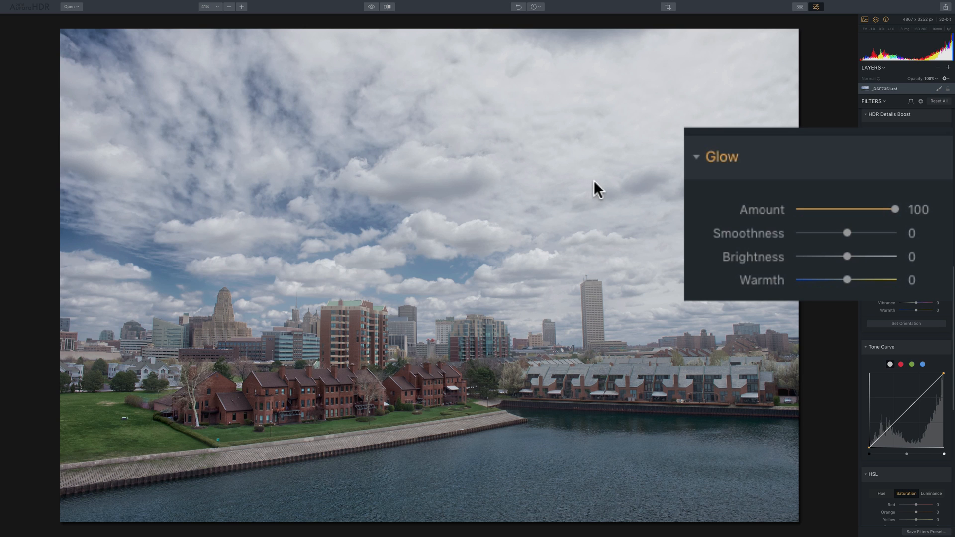
mouse_move(860, 311)
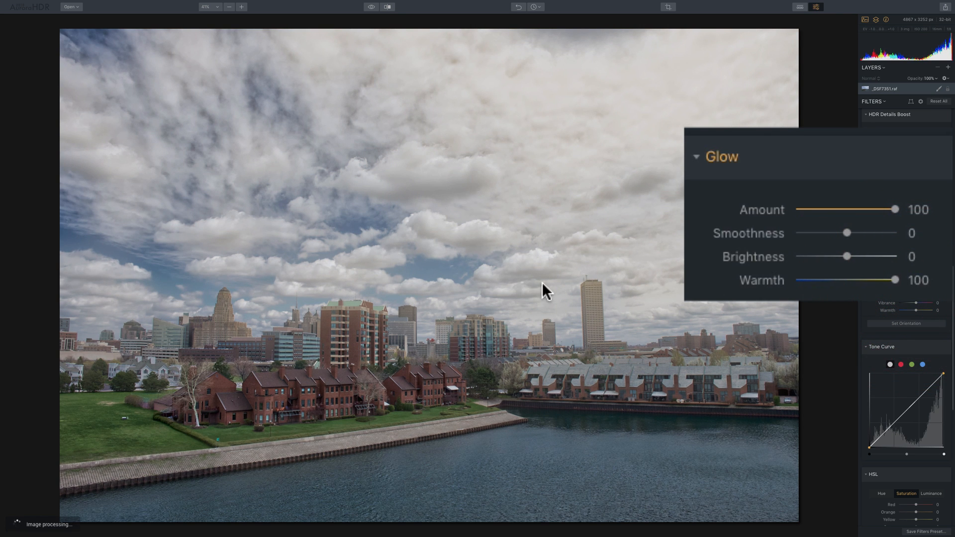
mouse_move(536, 429)
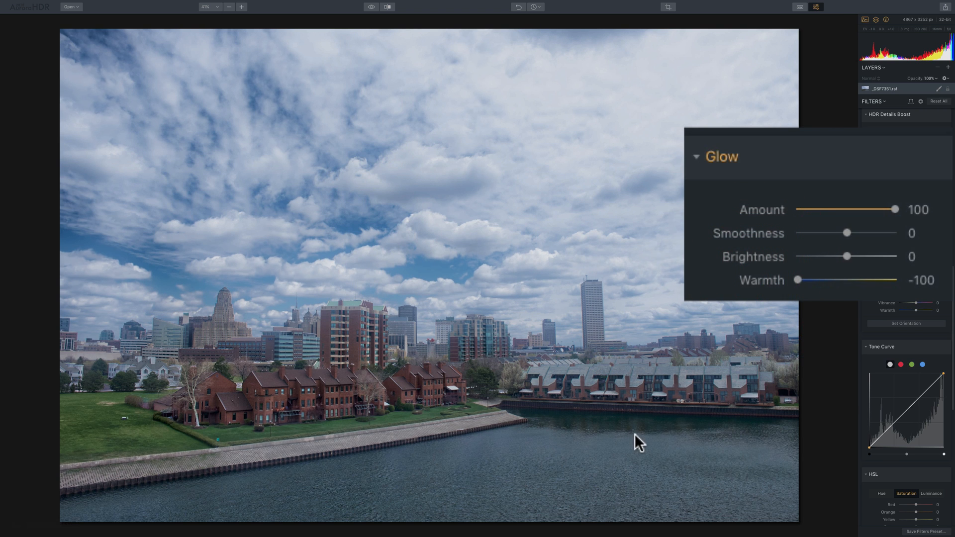
mouse_move(807, 310)
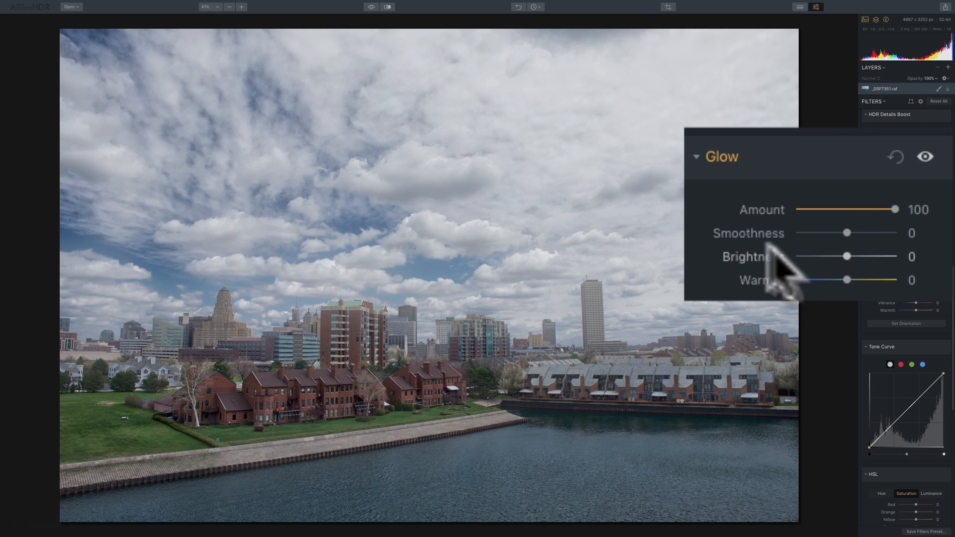
mouse_move(792, 225)
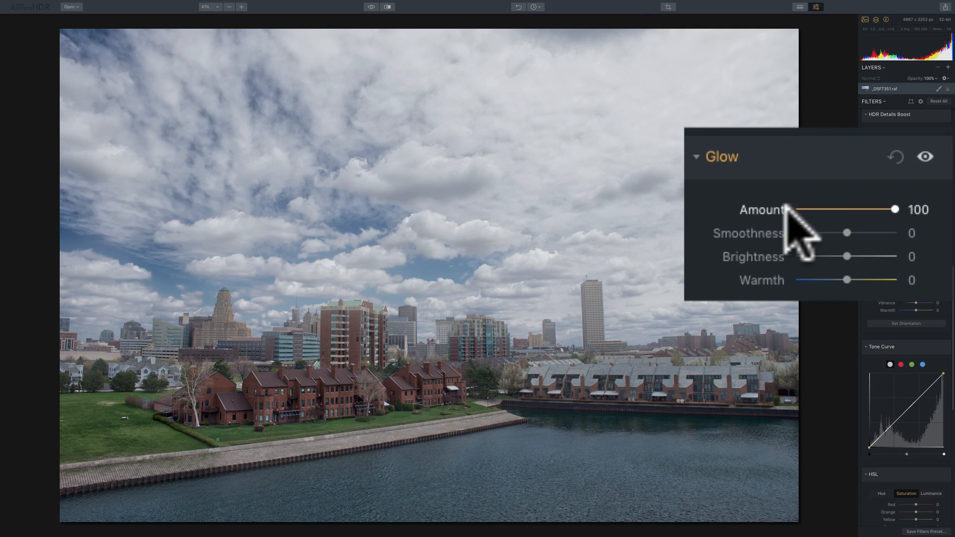
mouse_move(786, 229)
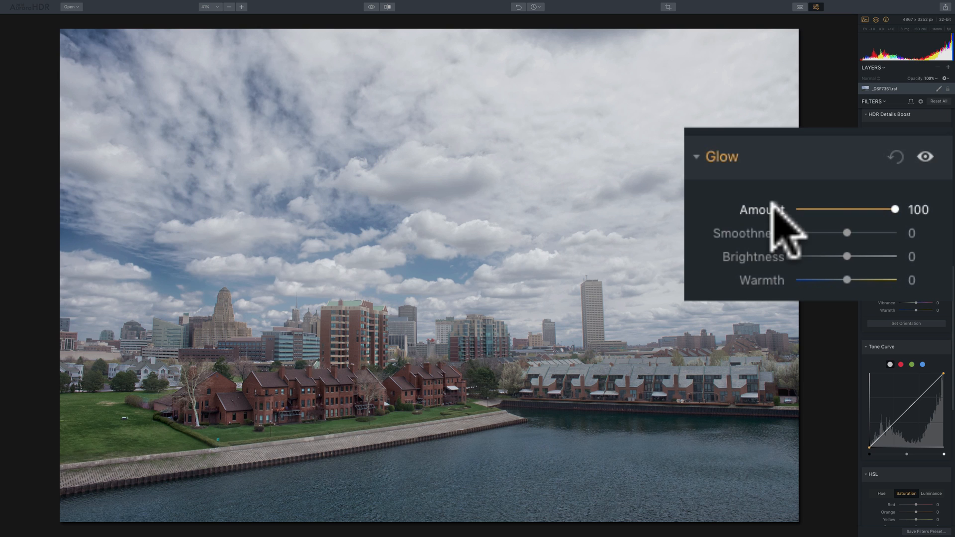
mouse_move(813, 238)
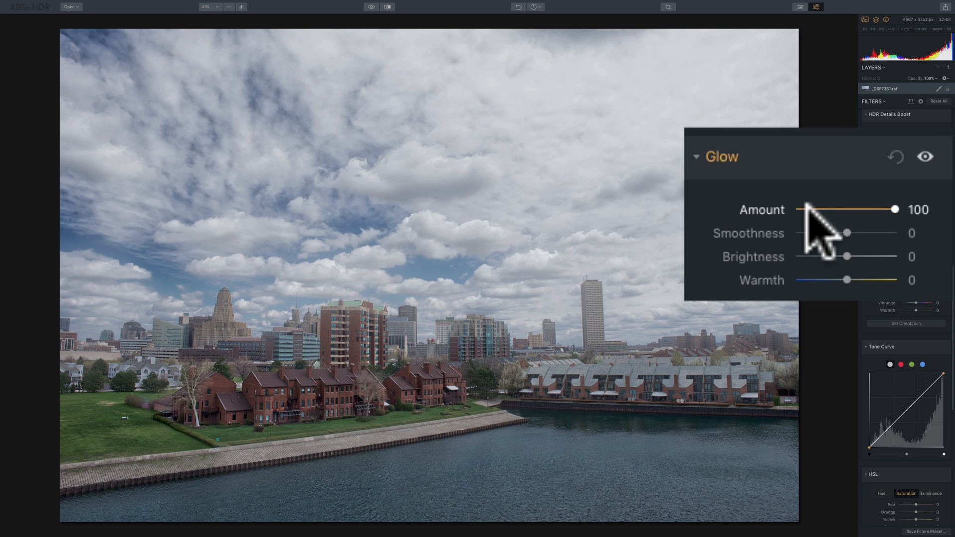
mouse_move(859, 256)
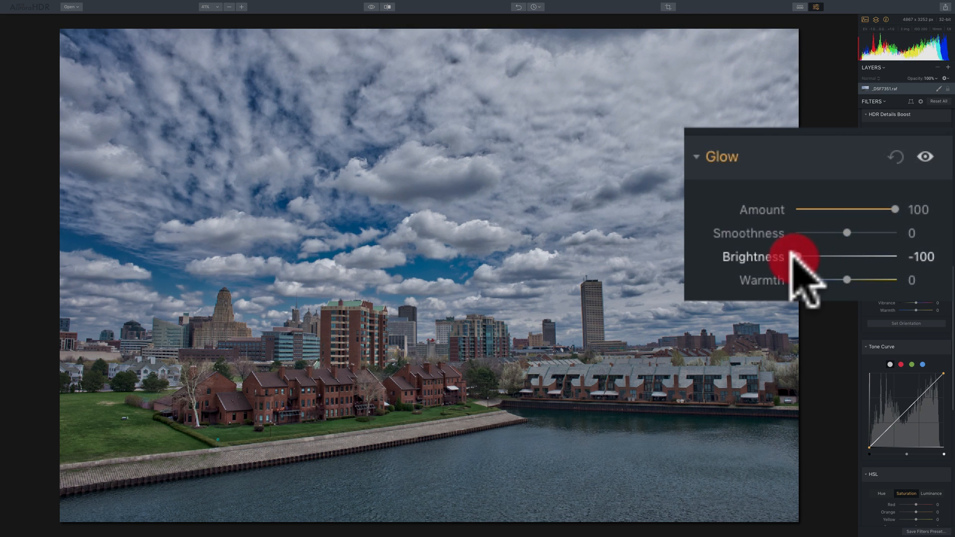
mouse_move(798, 262)
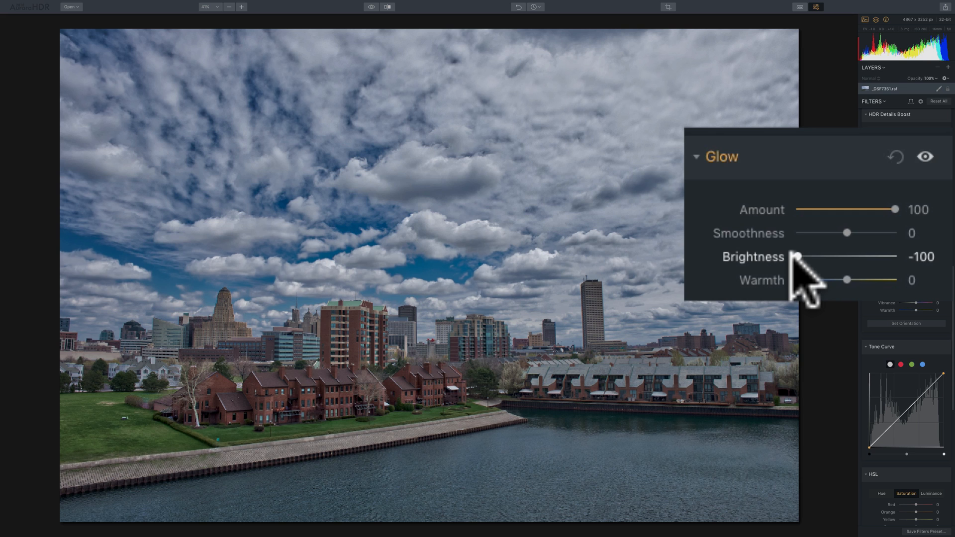